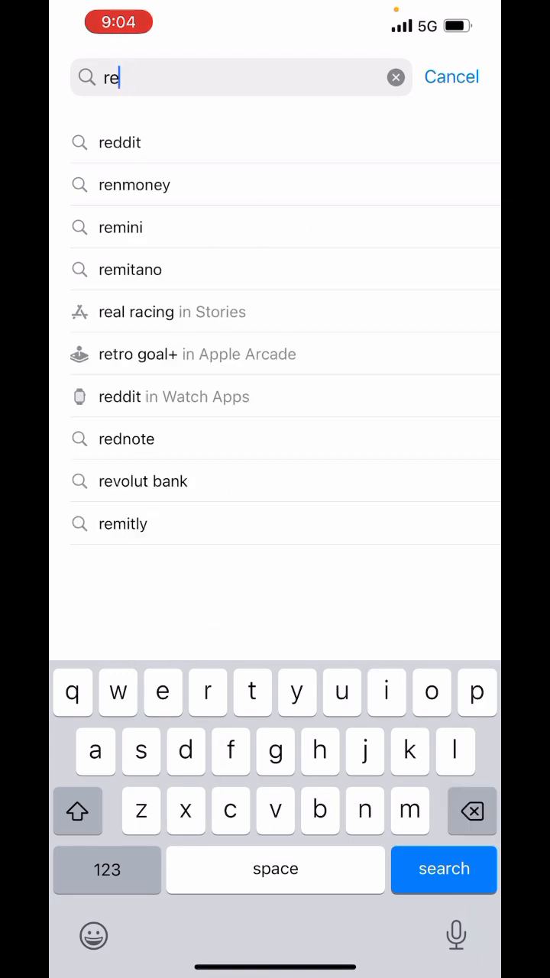
# Search the App Store for 'recieve sms online' using the suggestion.
pyautogui.write('ci')
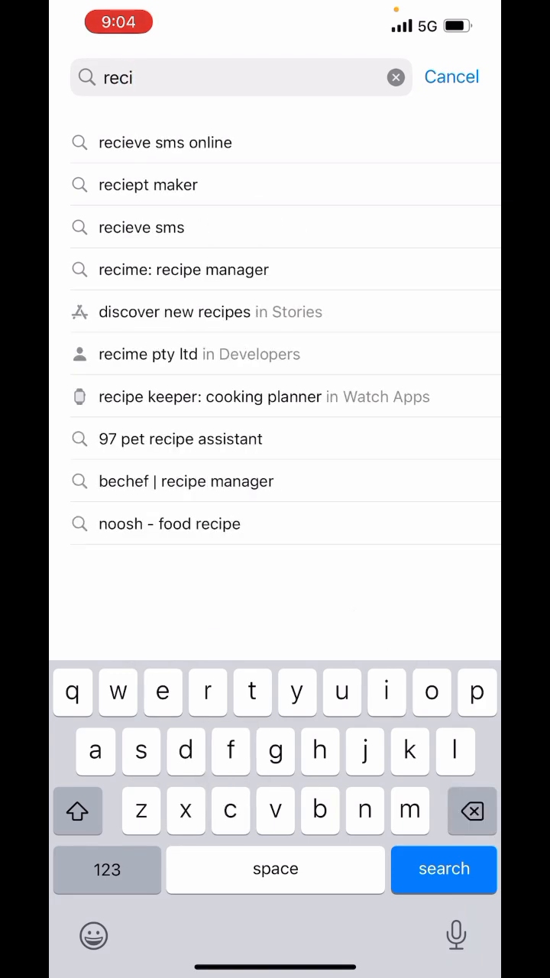
pyautogui.click(165, 142)
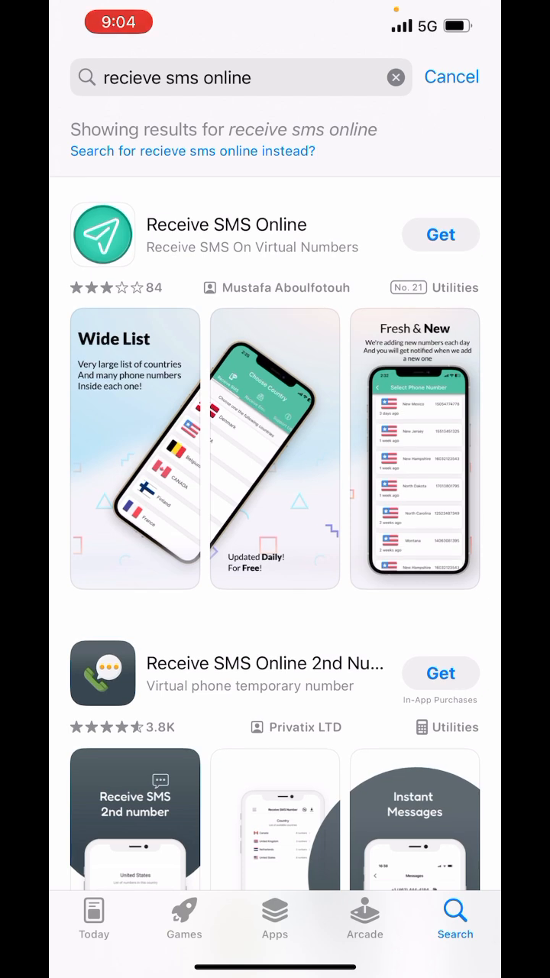
# Get and confirm installing Receive SMS Online 2nd Number, then launch it.
pyautogui.scroll(-3)
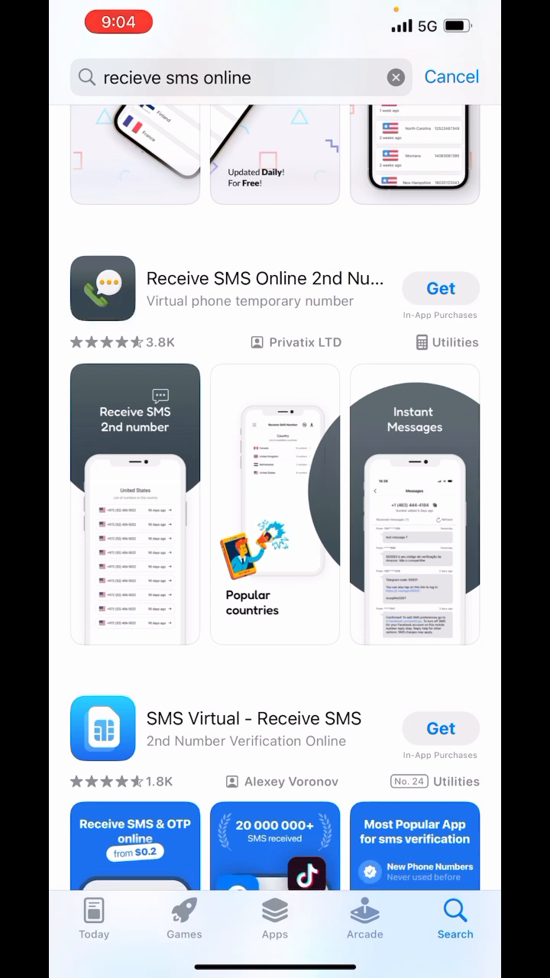
pyautogui.click(441, 288)
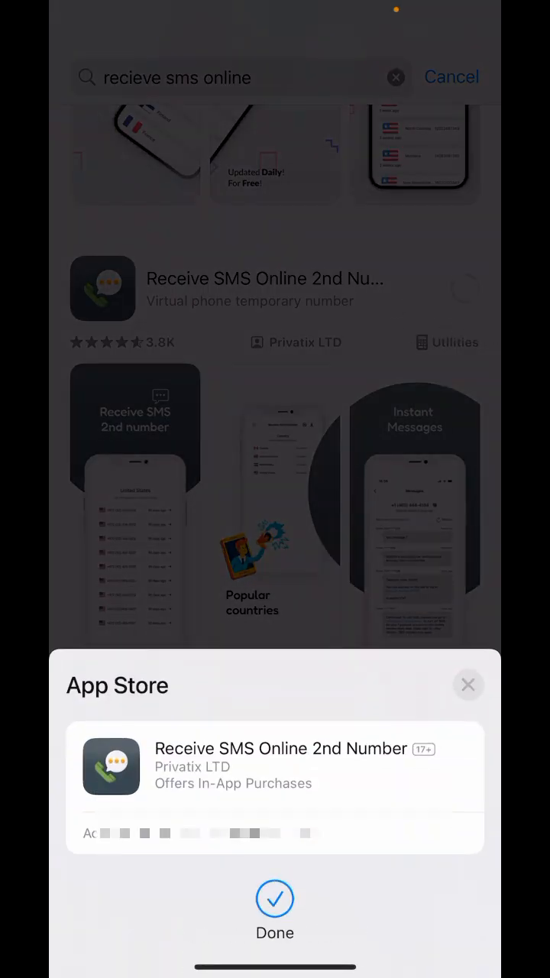
pyautogui.click(275, 898)
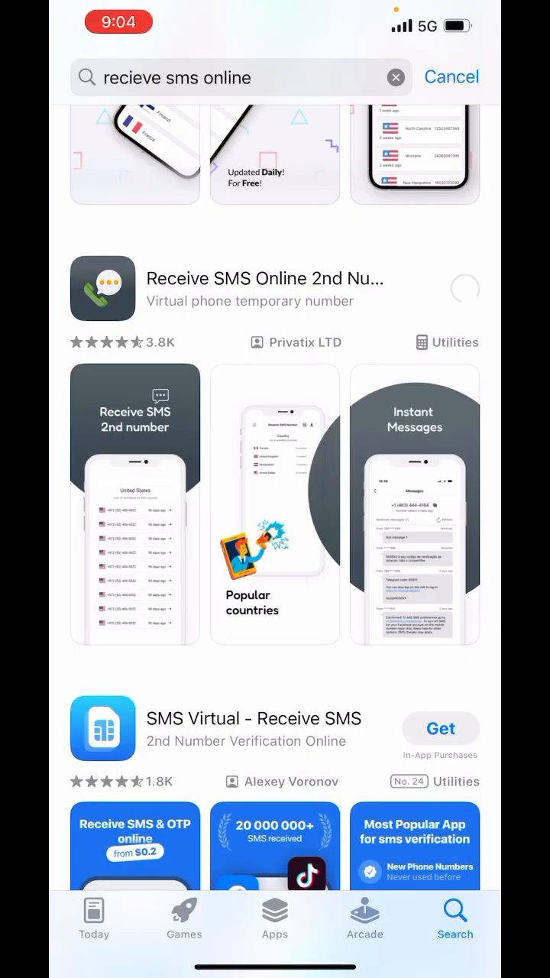
pyautogui.click(464, 288)
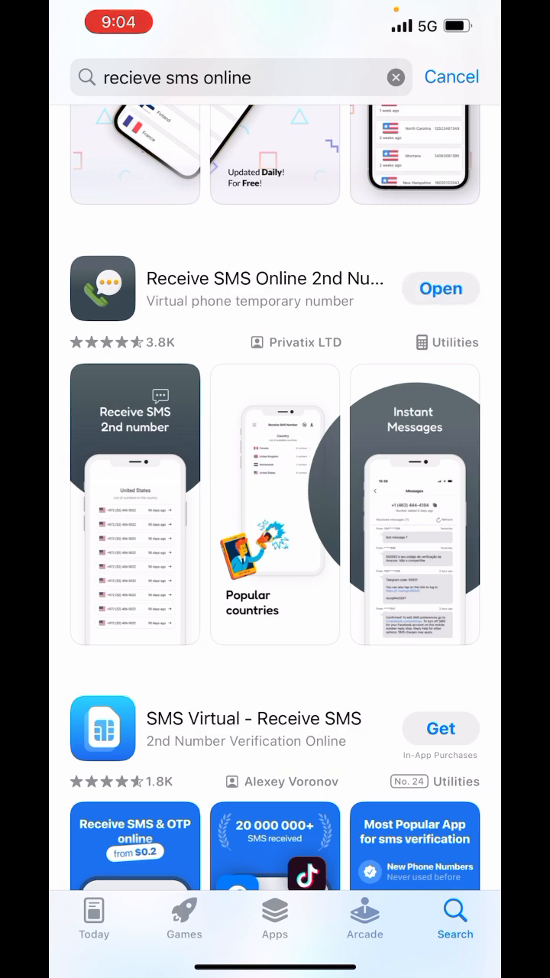
pyautogui.click(440, 288)
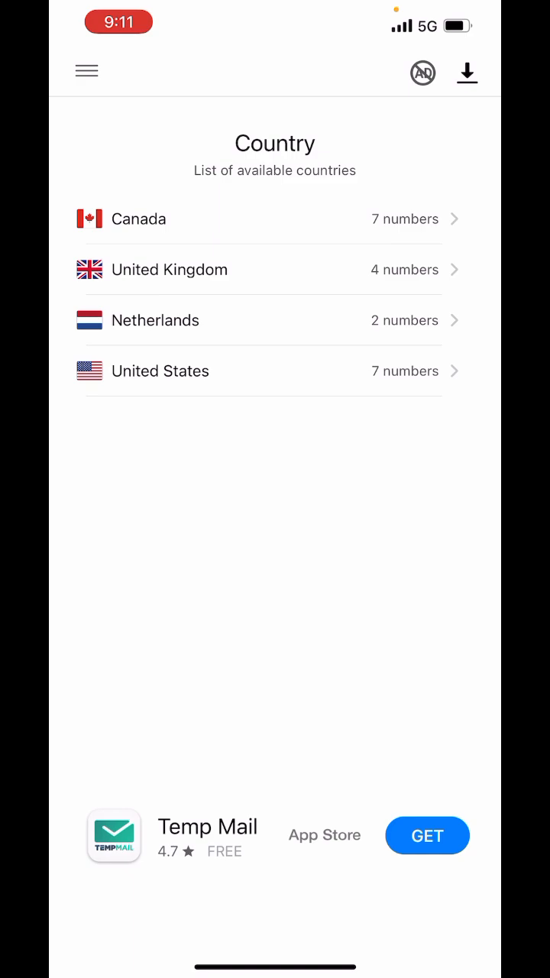
pyautogui.click(259, 218)
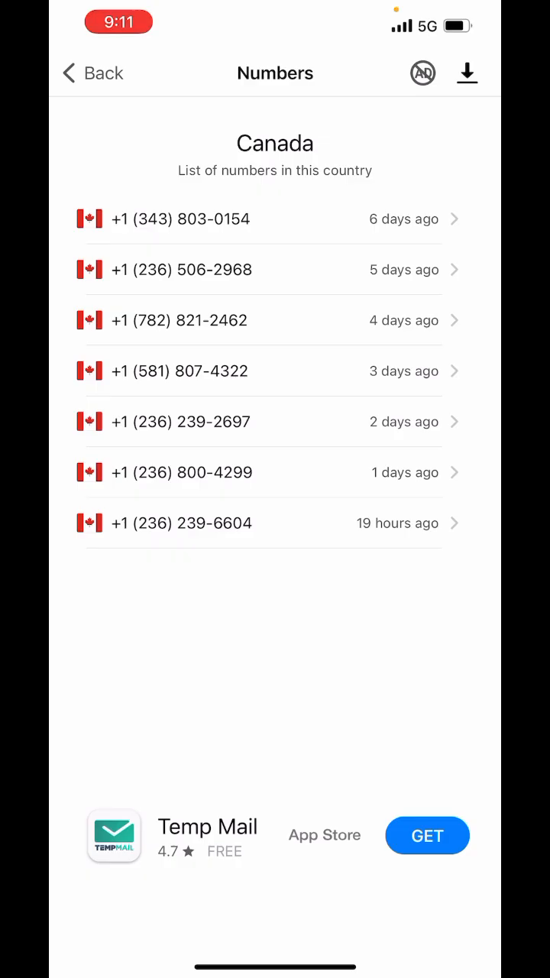
pyautogui.click(467, 72)
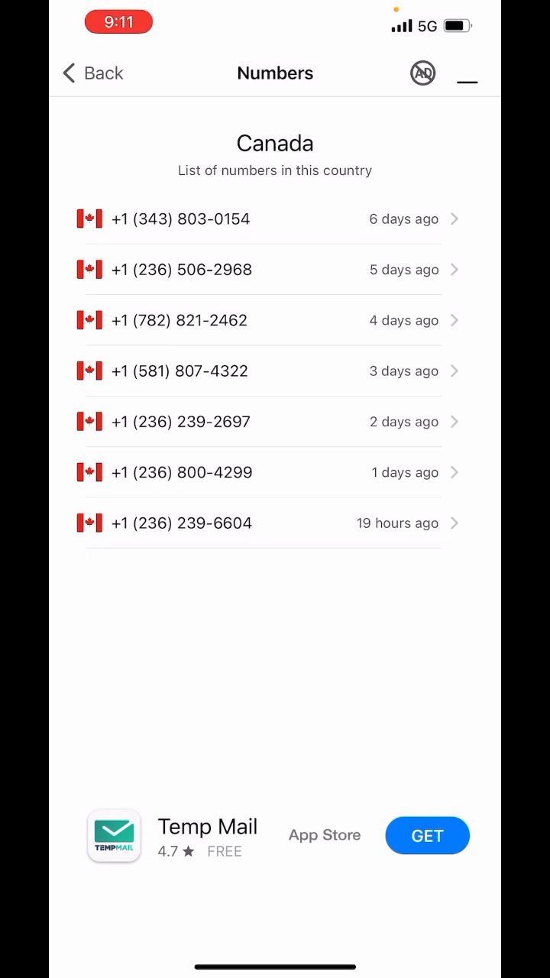
pyautogui.click(467, 73)
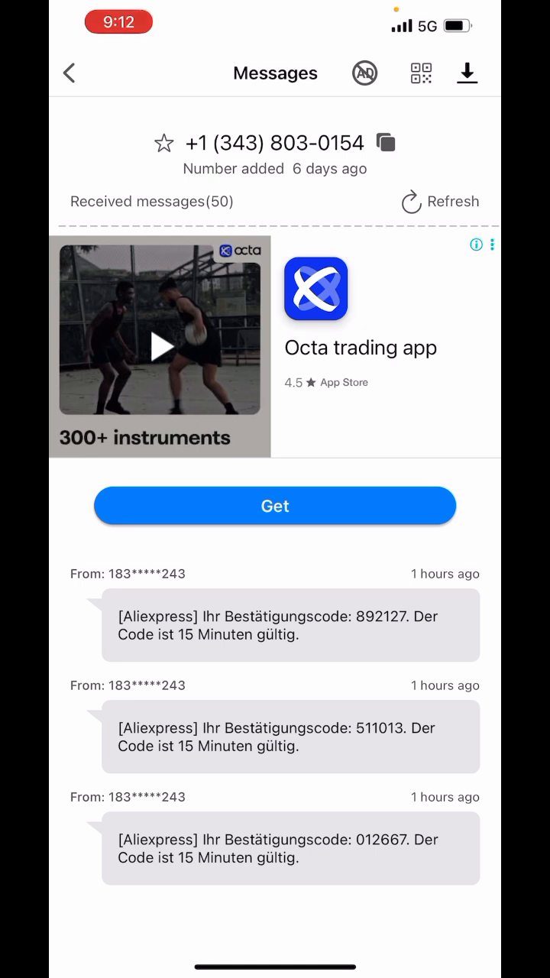
pyautogui.scroll(3)
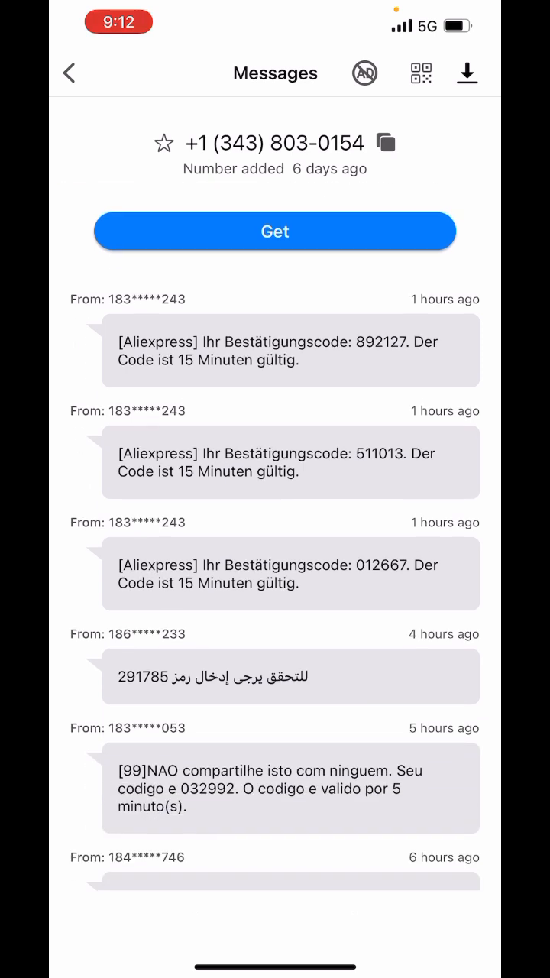
pyautogui.scroll(-3)
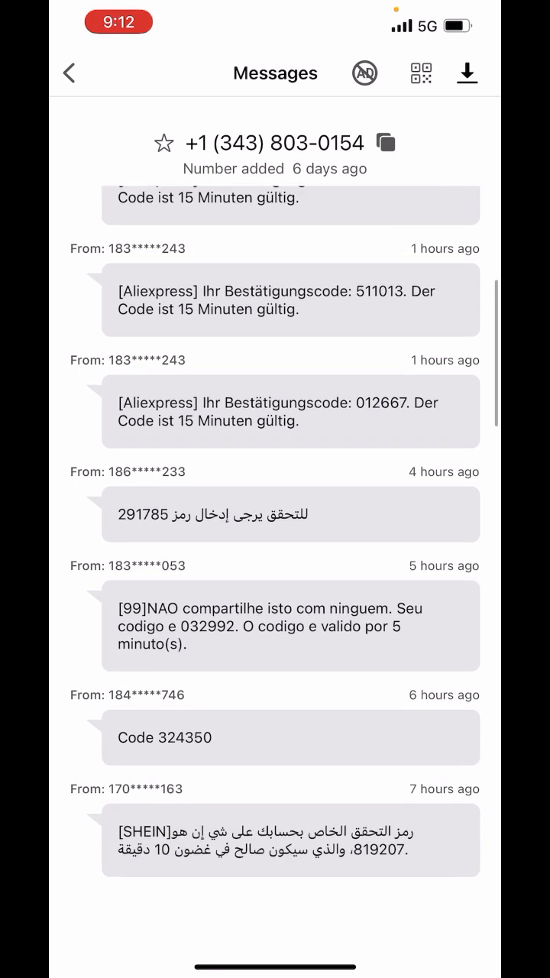
pyautogui.scroll(-3)
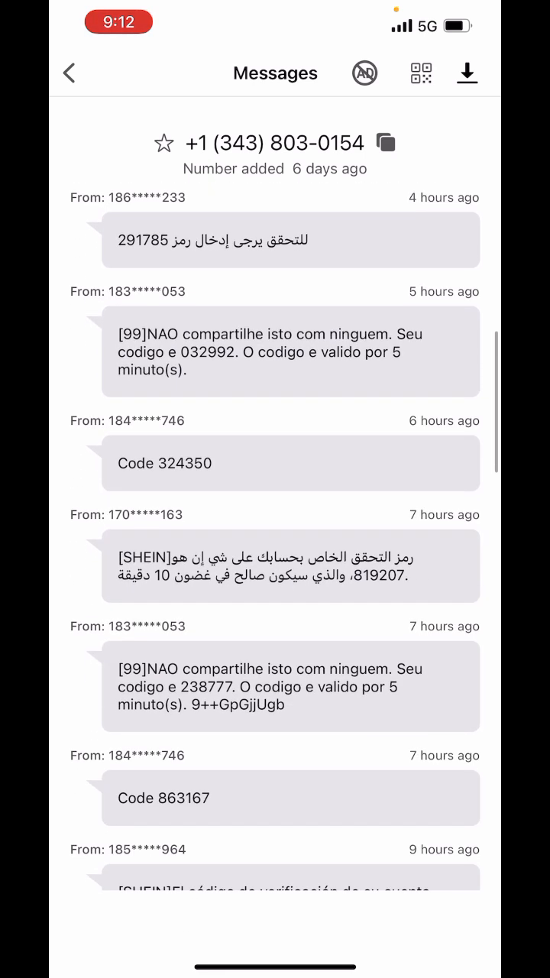
pyautogui.scroll(-3)
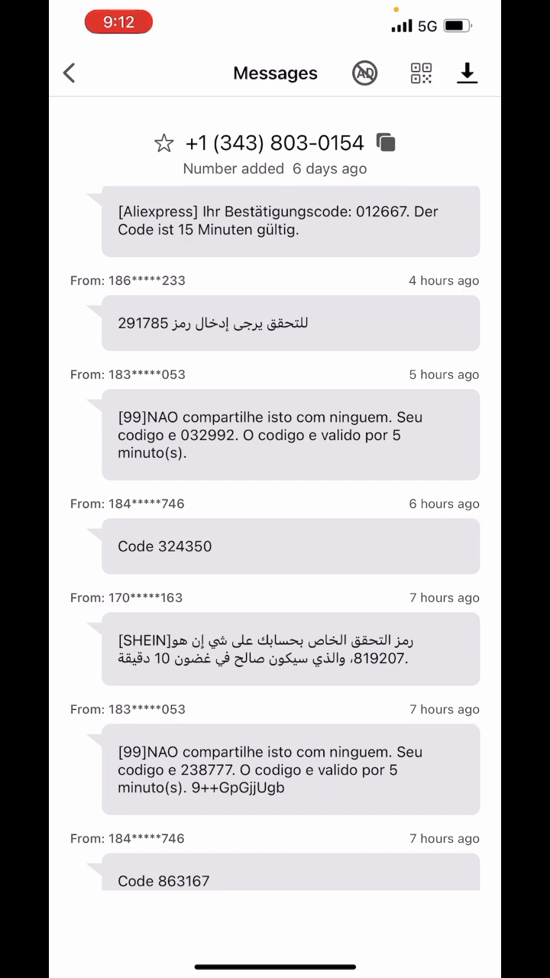
pyautogui.scroll(-3)
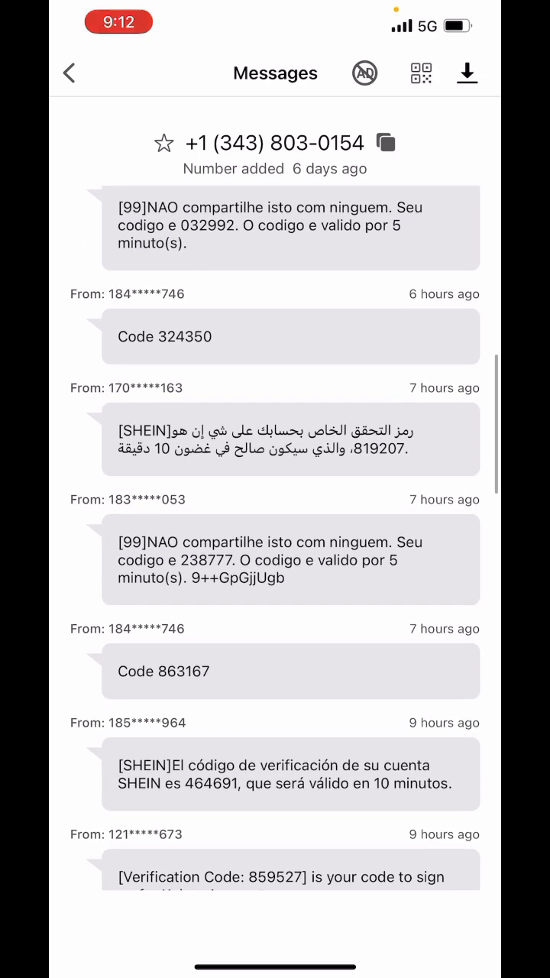
pyautogui.scroll(-3)
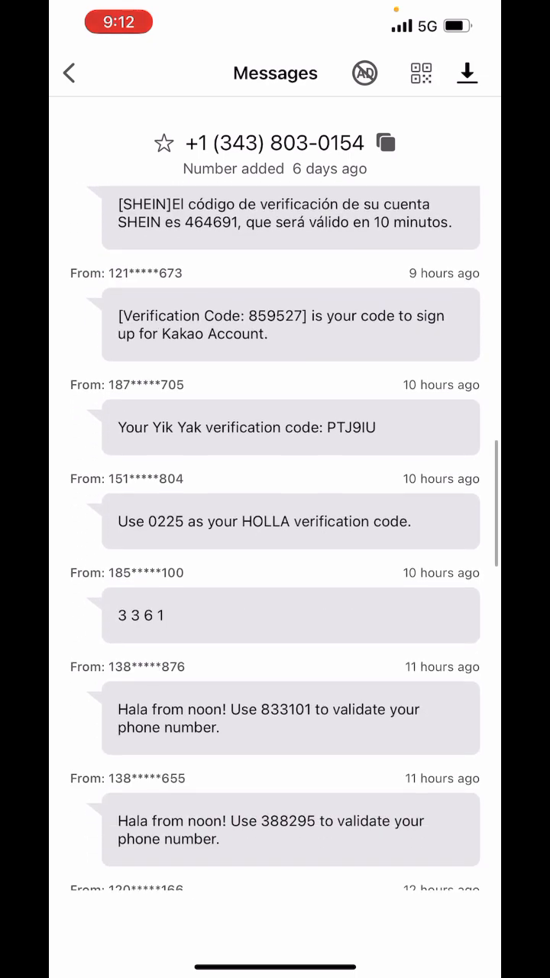
pyautogui.scroll(-3)
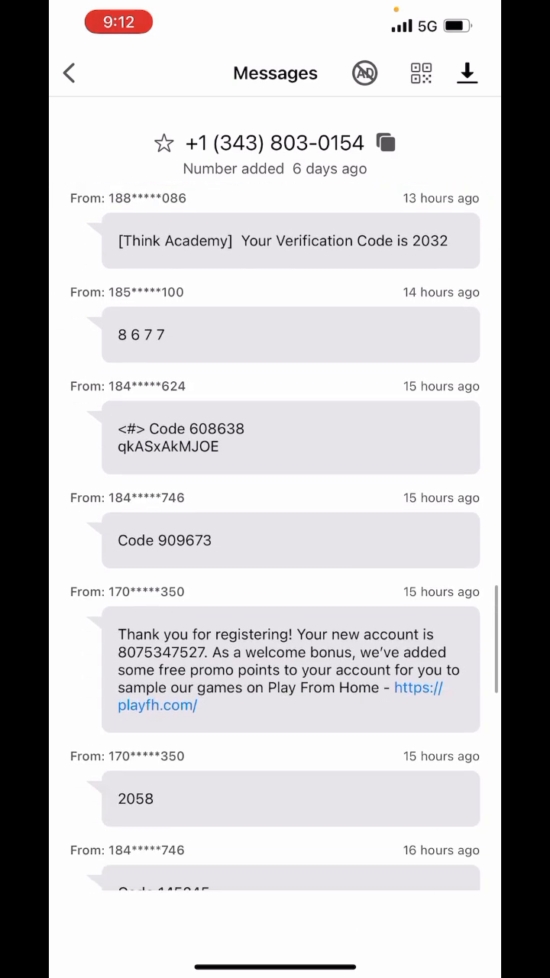
pyautogui.scroll(-3)
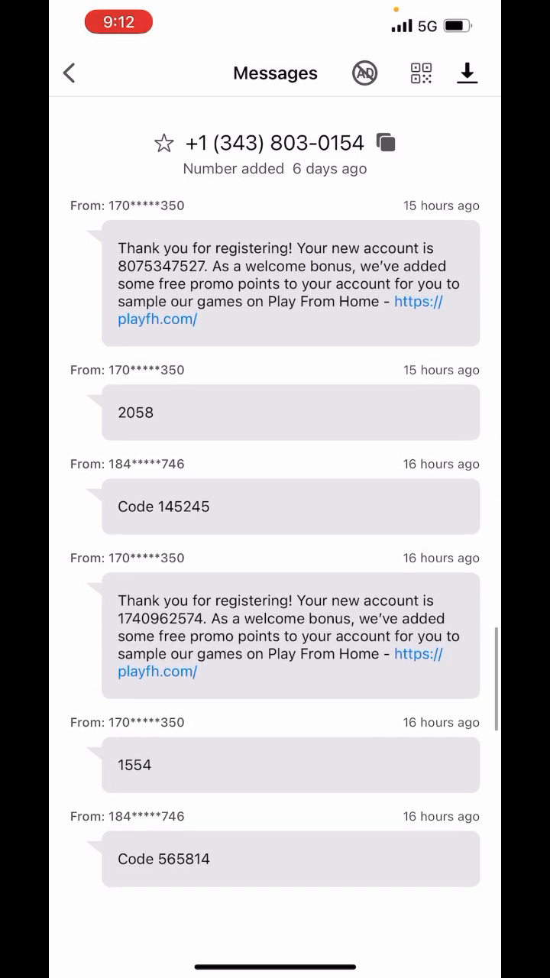
pyautogui.scroll(-3)
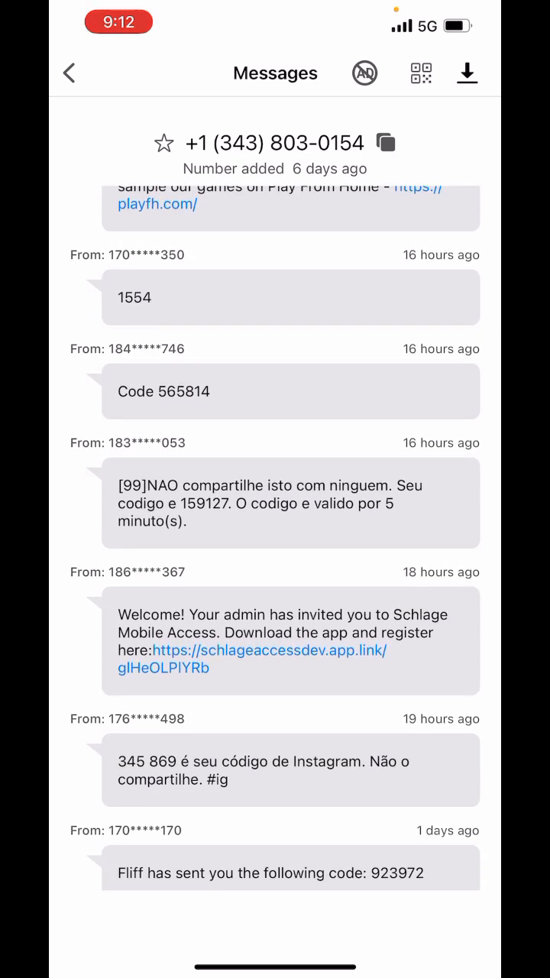
pyautogui.scroll(-3)
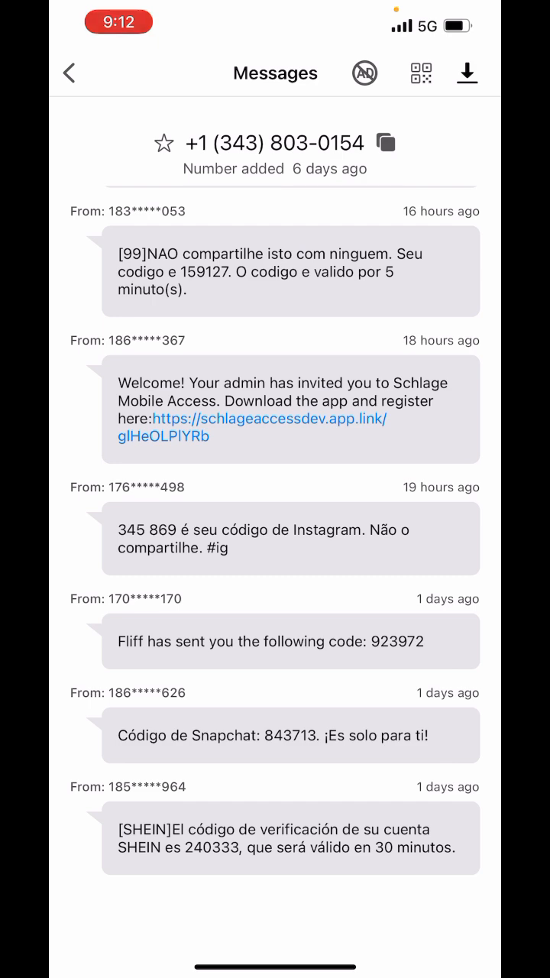
pyautogui.scroll(3)
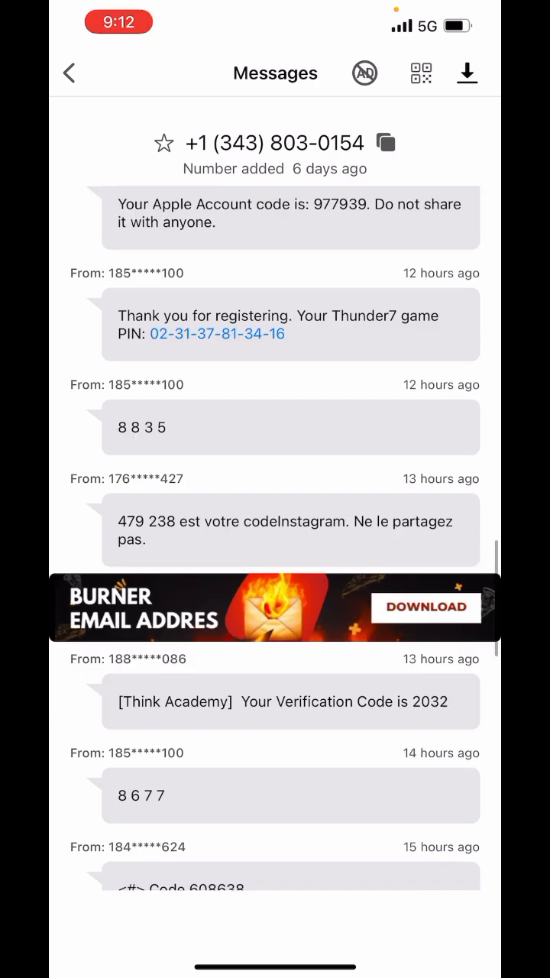
pyautogui.scroll(-3)
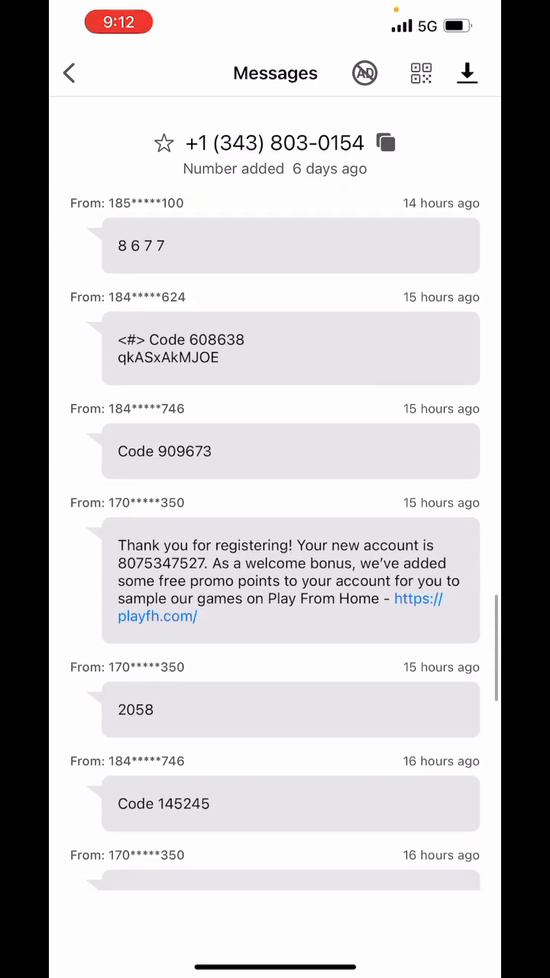
pyautogui.scroll(-3)
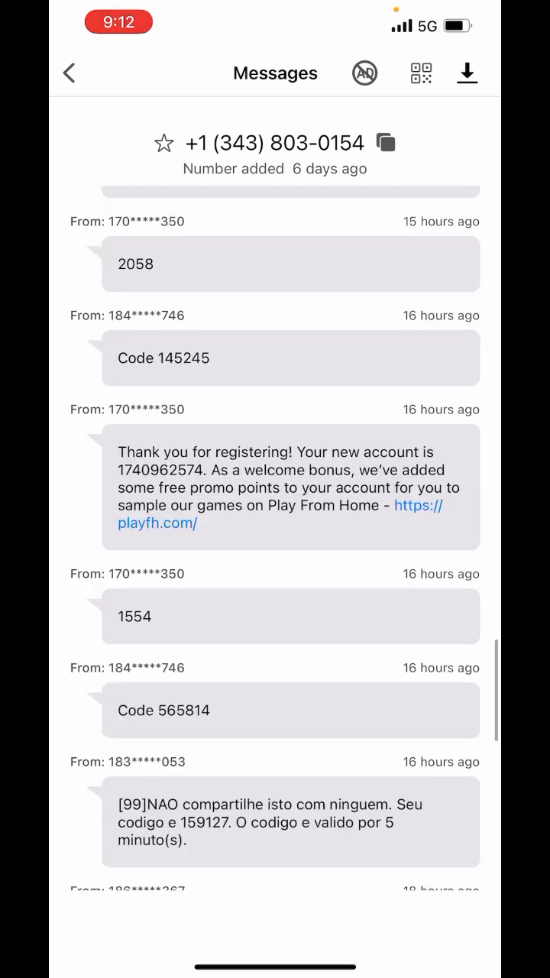
pyautogui.scroll(-3)
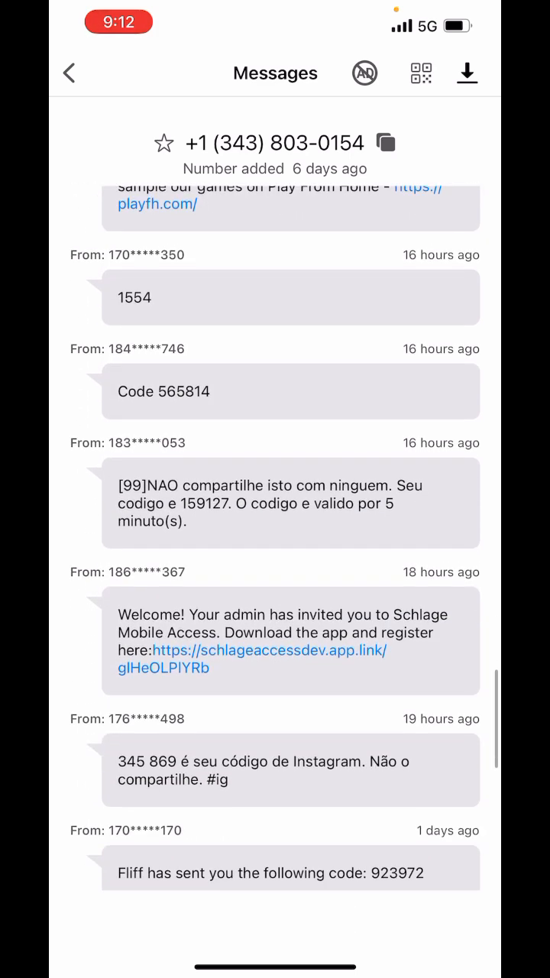
pyautogui.scroll(3)
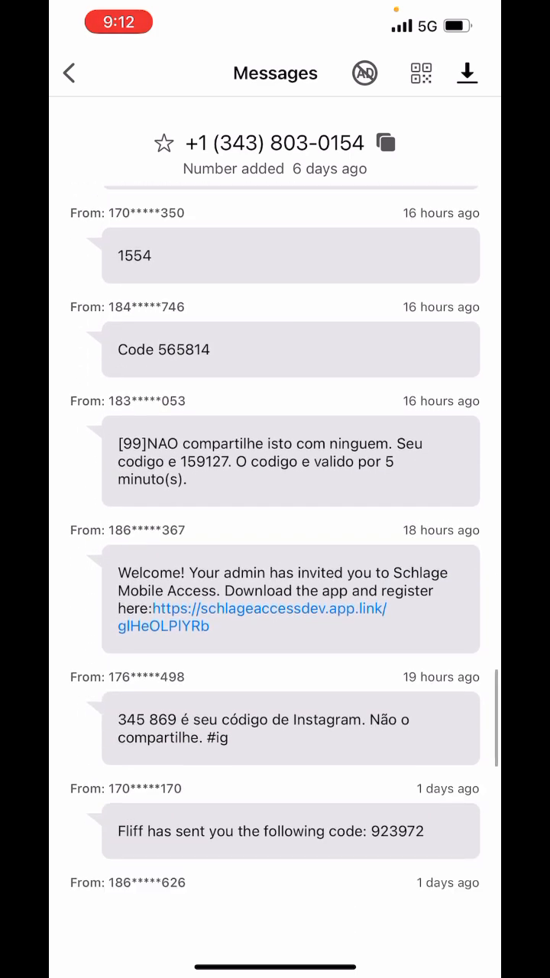
pyautogui.scroll(-3)
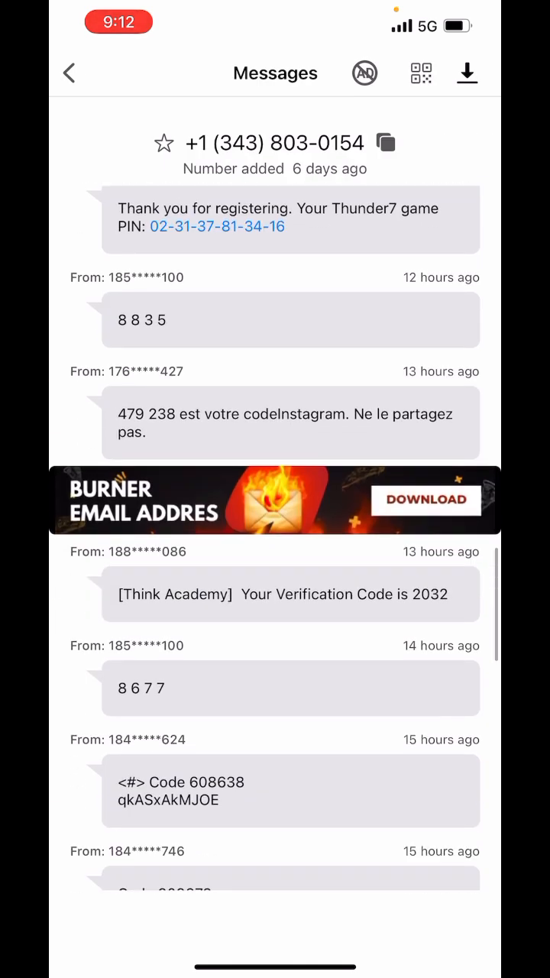
pyautogui.scroll(-3)
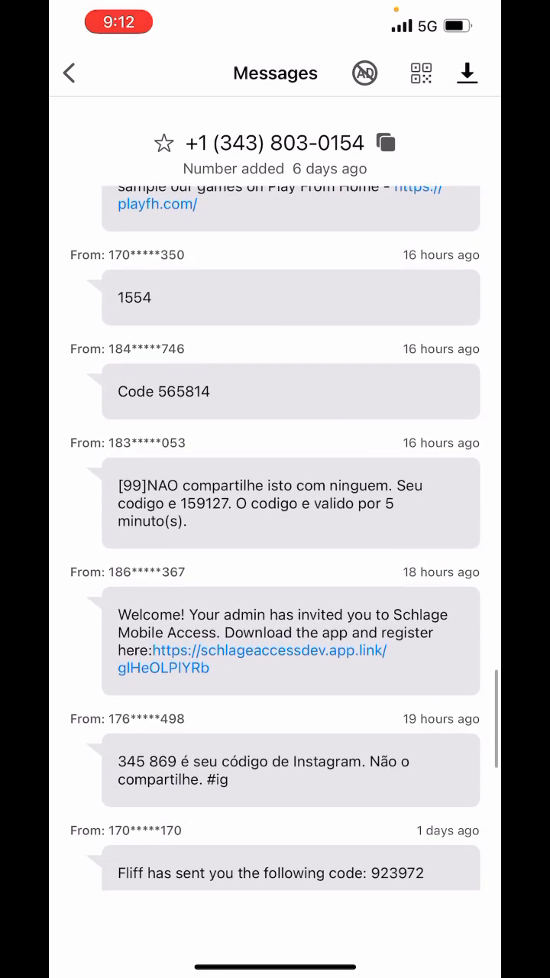
pyautogui.click(69, 72)
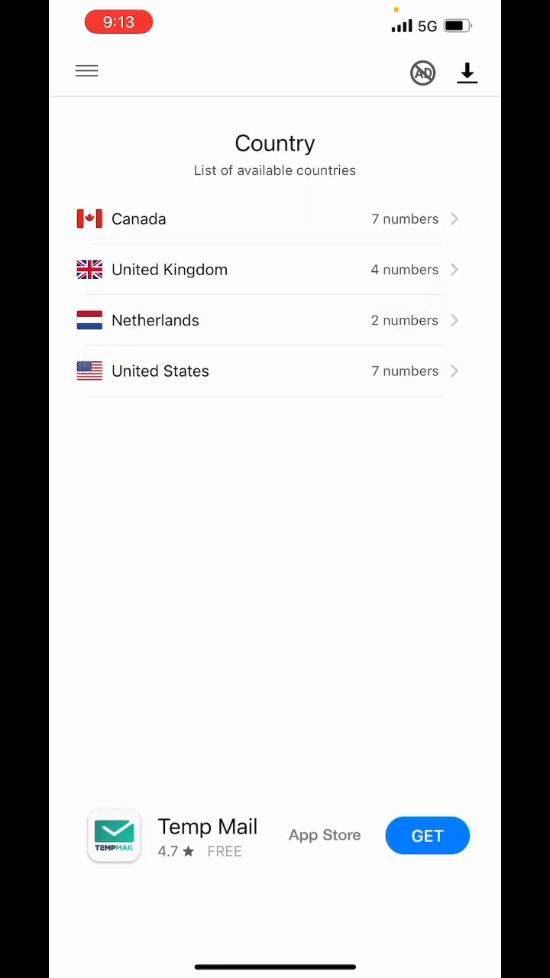
pyautogui.click(86, 71)
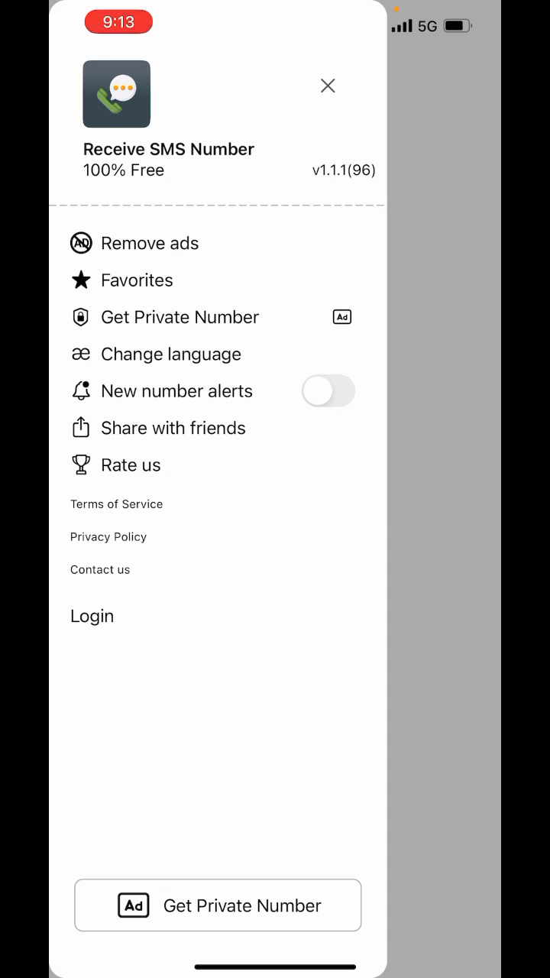
pyautogui.click(328, 390)
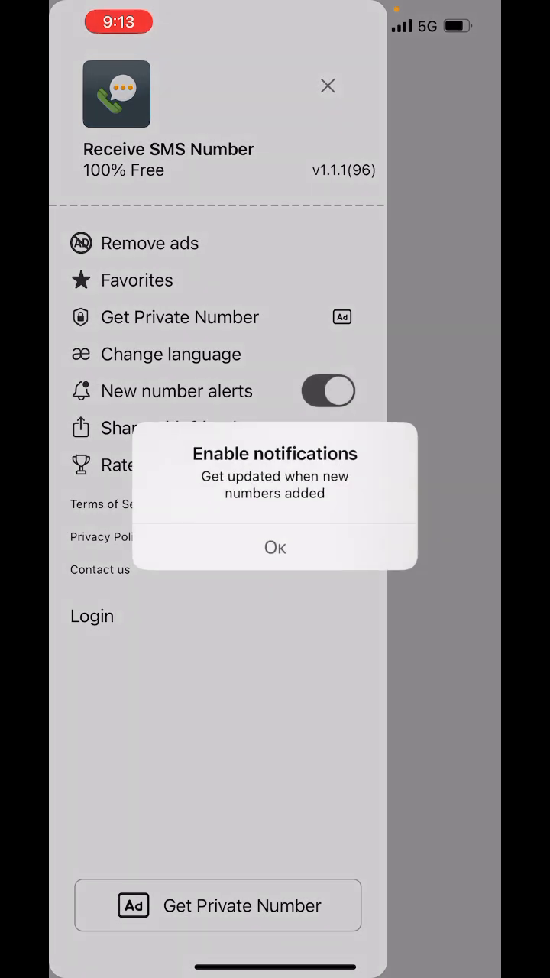
pyautogui.click(275, 547)
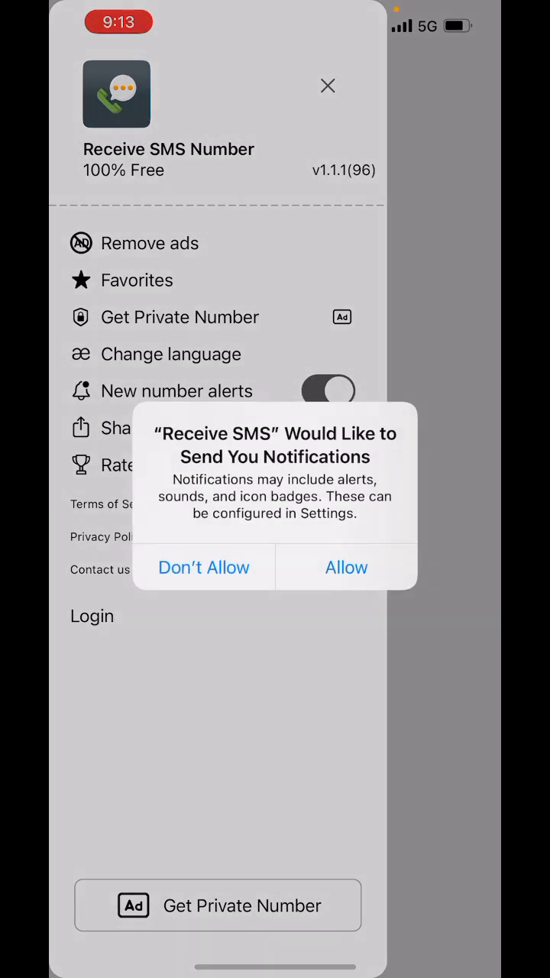
pyautogui.click(204, 566)
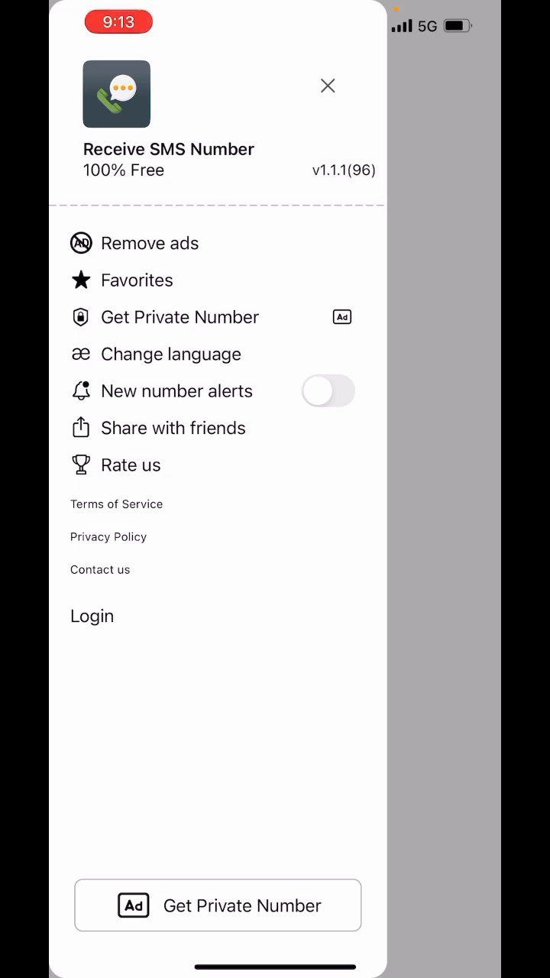
pyautogui.click(327, 86)
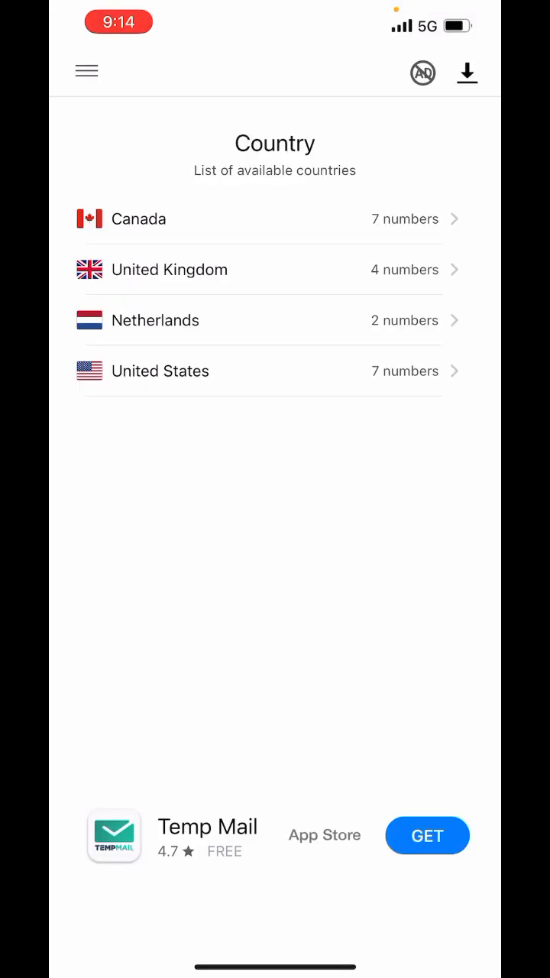